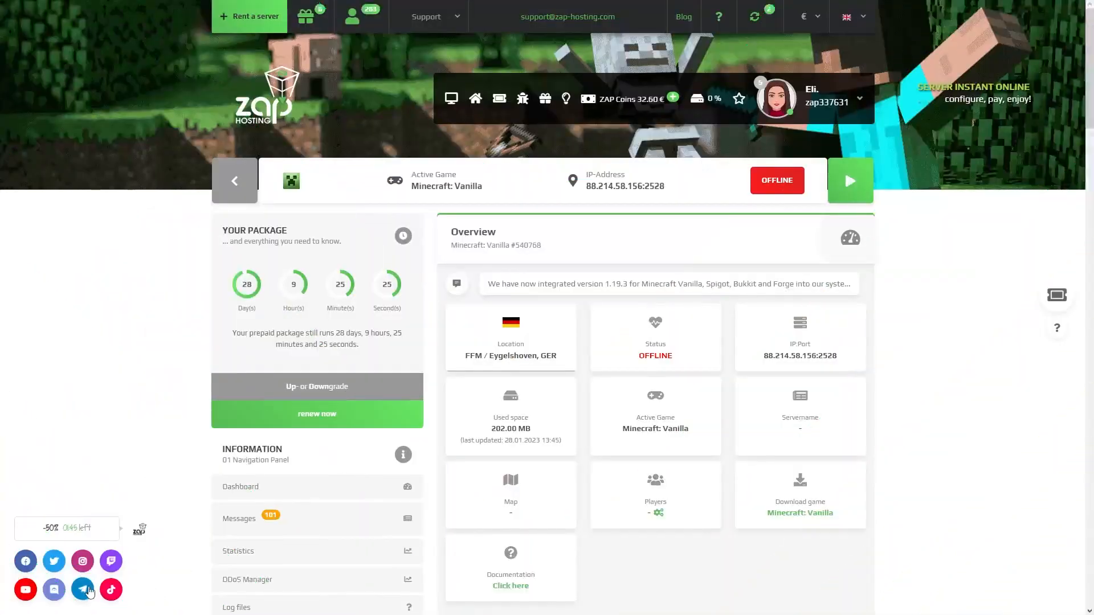
pyautogui.moveTo(641, 454)
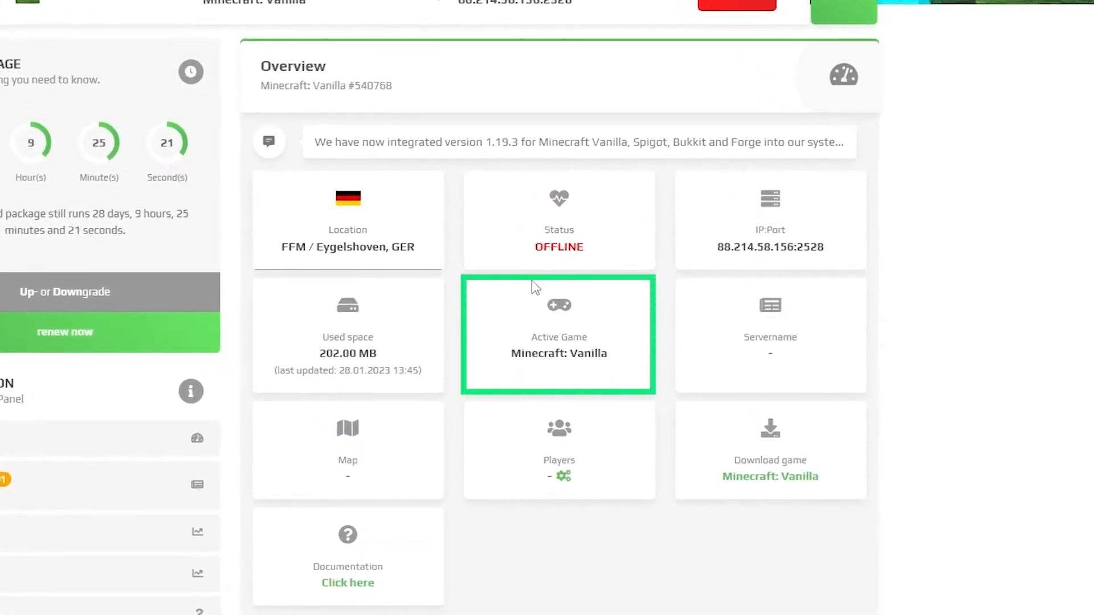
pyautogui.moveTo(676, 292)
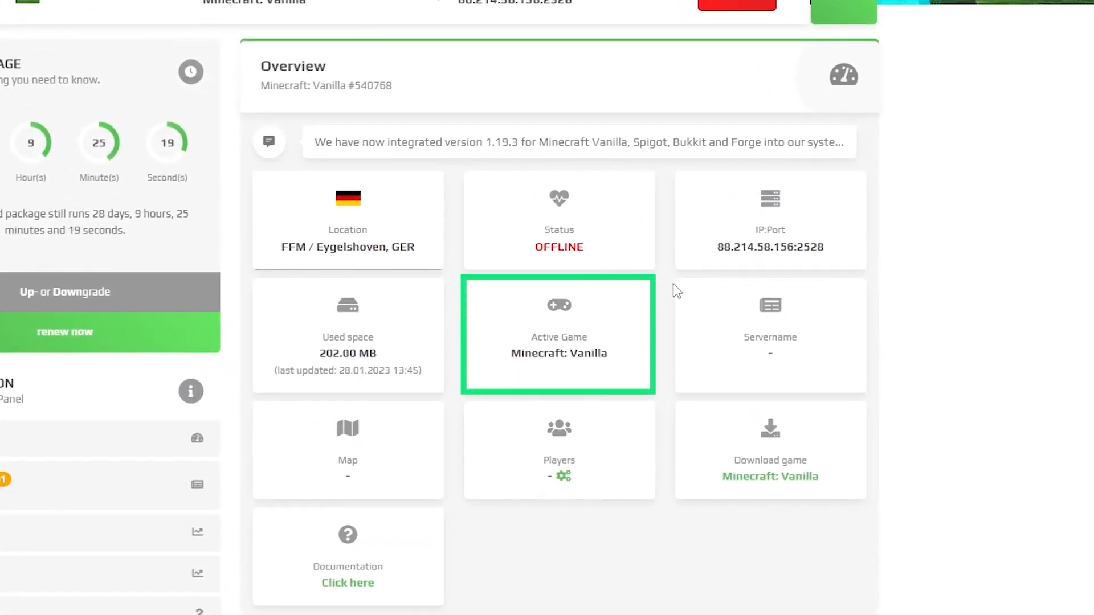
pyautogui.moveTo(602, 288)
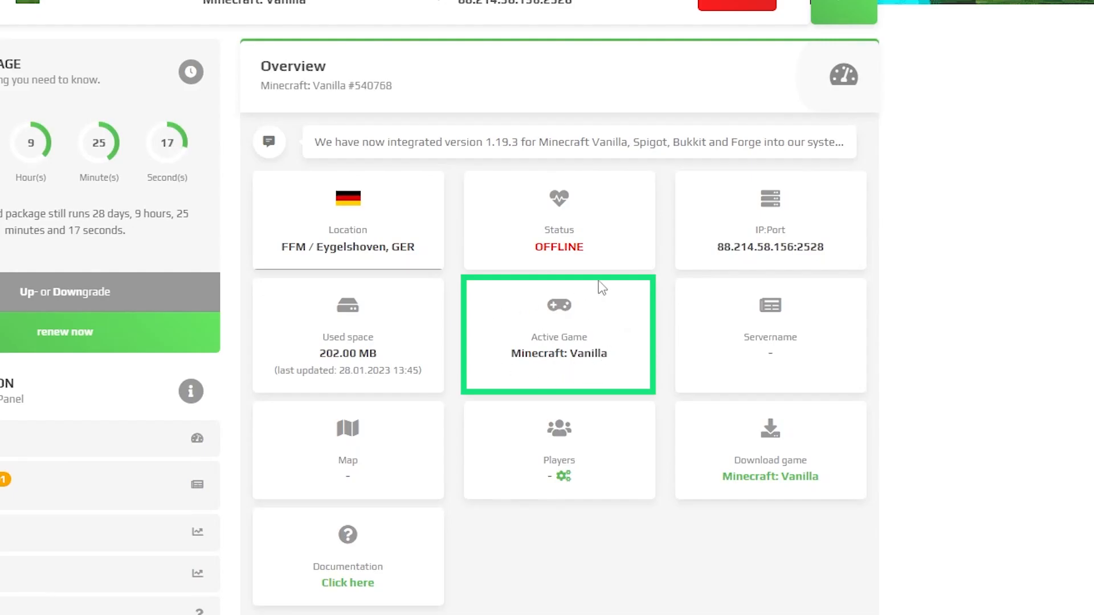
pyautogui.moveTo(551, 378)
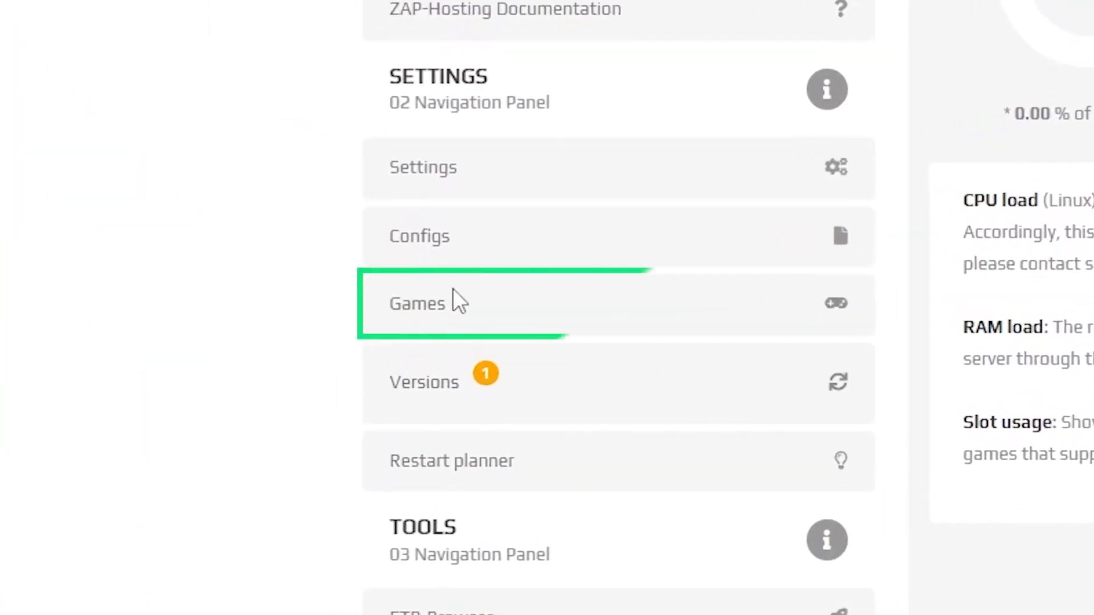
# Search the Games page for 'minecraft: spigot' and start installing Minecraft: Spigot
pyautogui.click(417, 303)
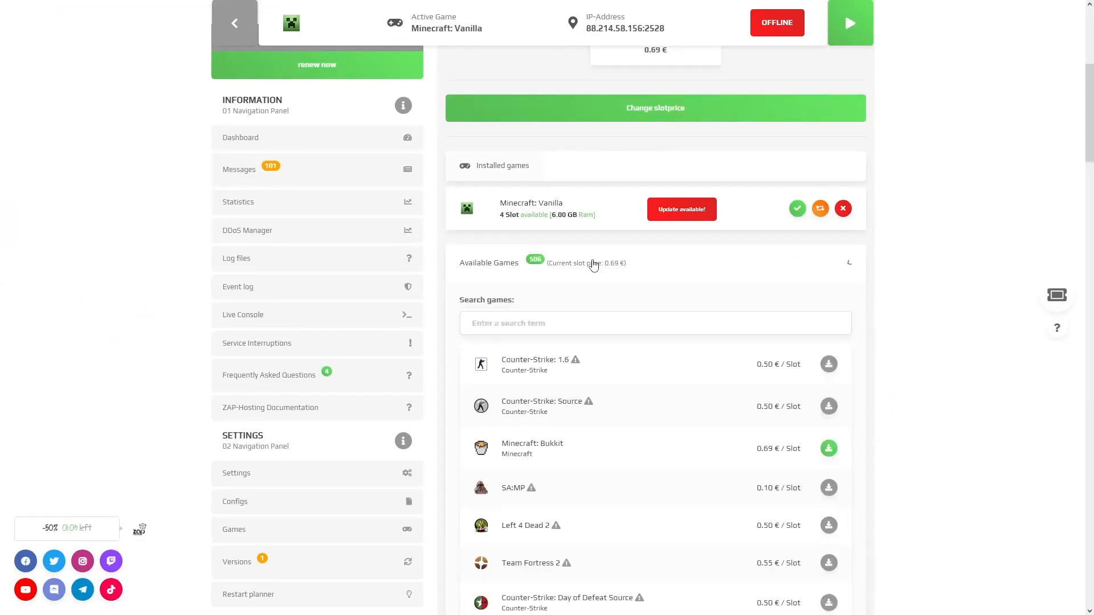
pyautogui.write('minecraft: sp')
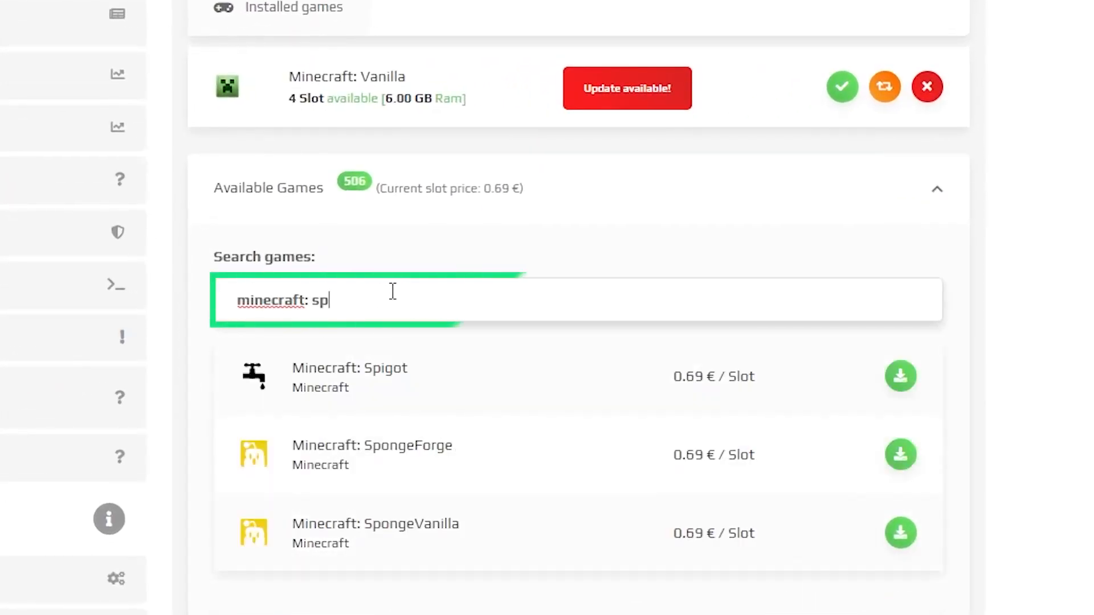
pyautogui.write('igot')
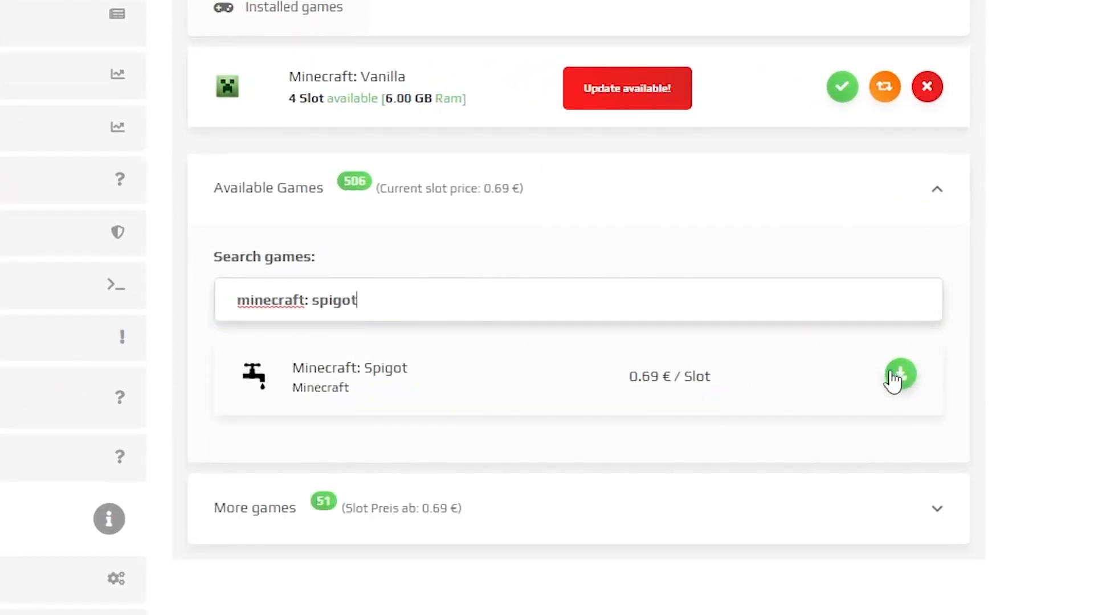
pyautogui.click(901, 376)
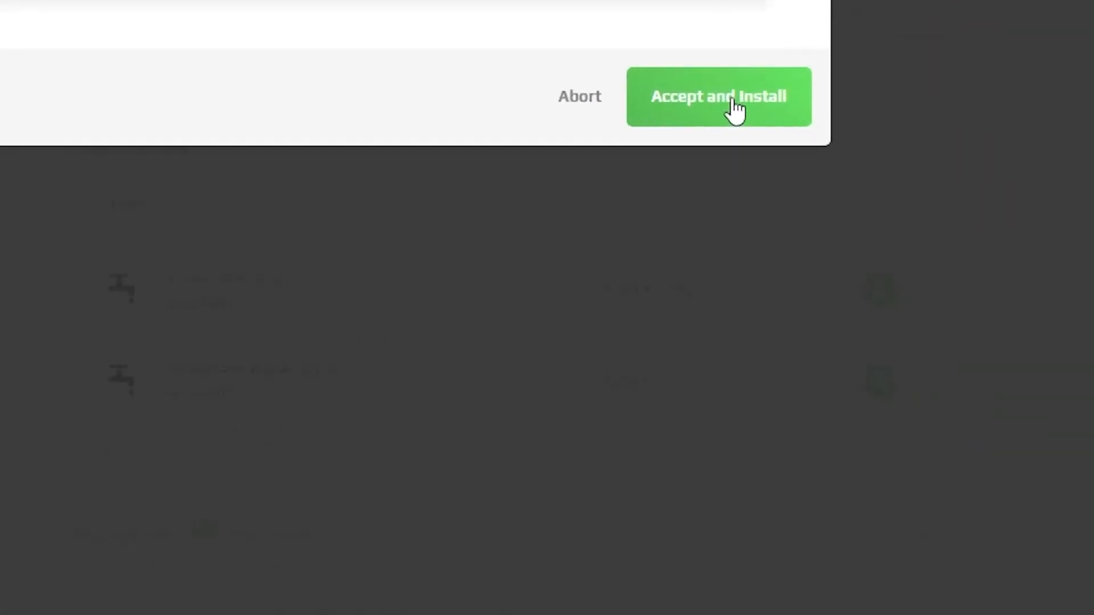
# Accept the Minecraft: Spigot install and activate it as the server's game
pyautogui.click(718, 97)
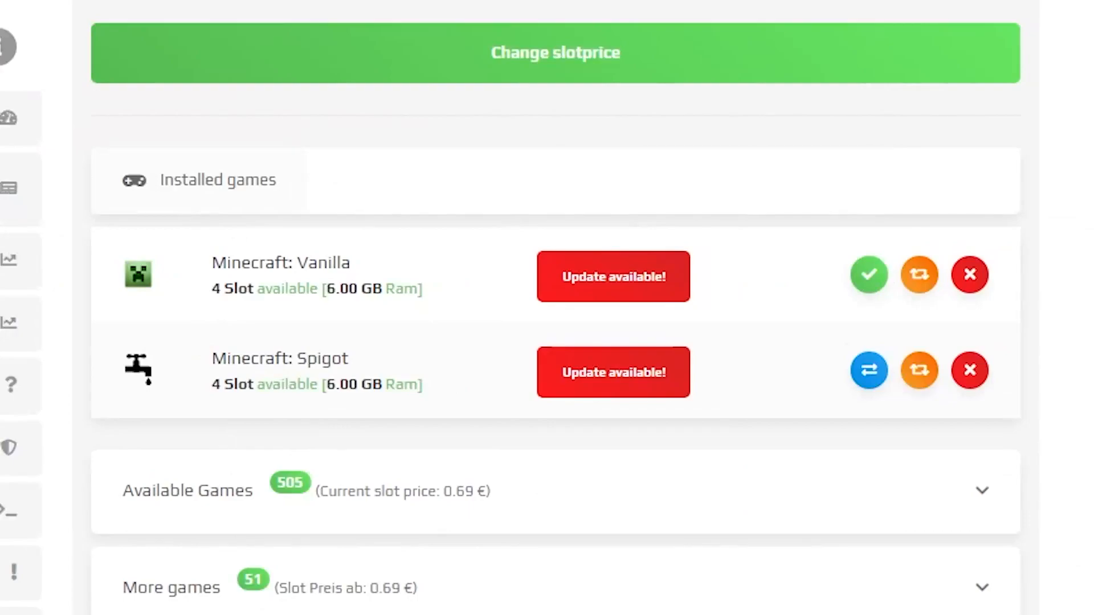
pyautogui.moveTo(869, 371)
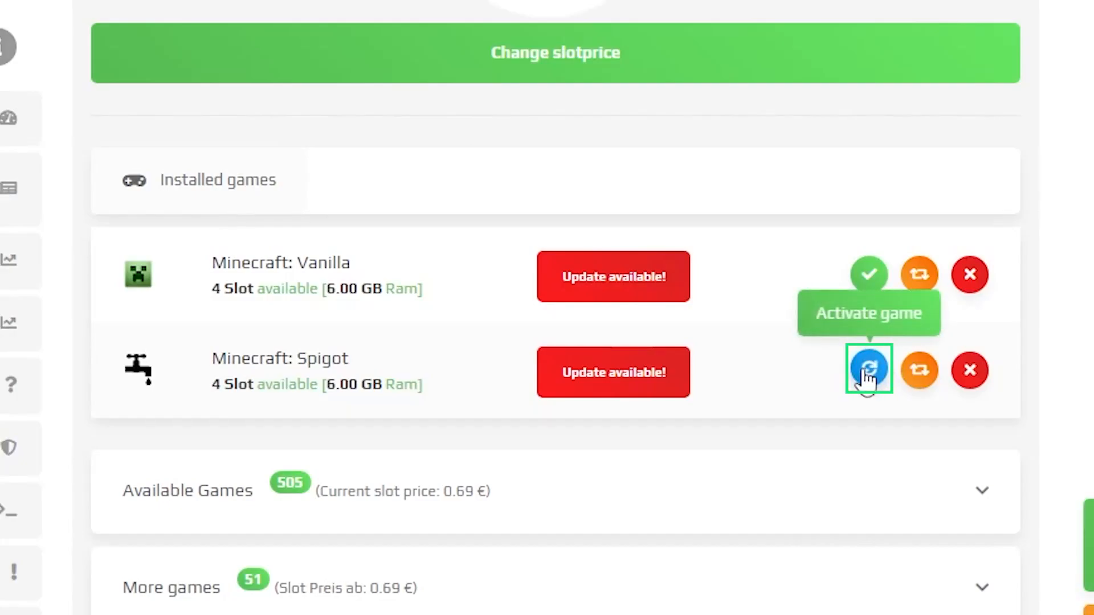
pyautogui.click(868, 370)
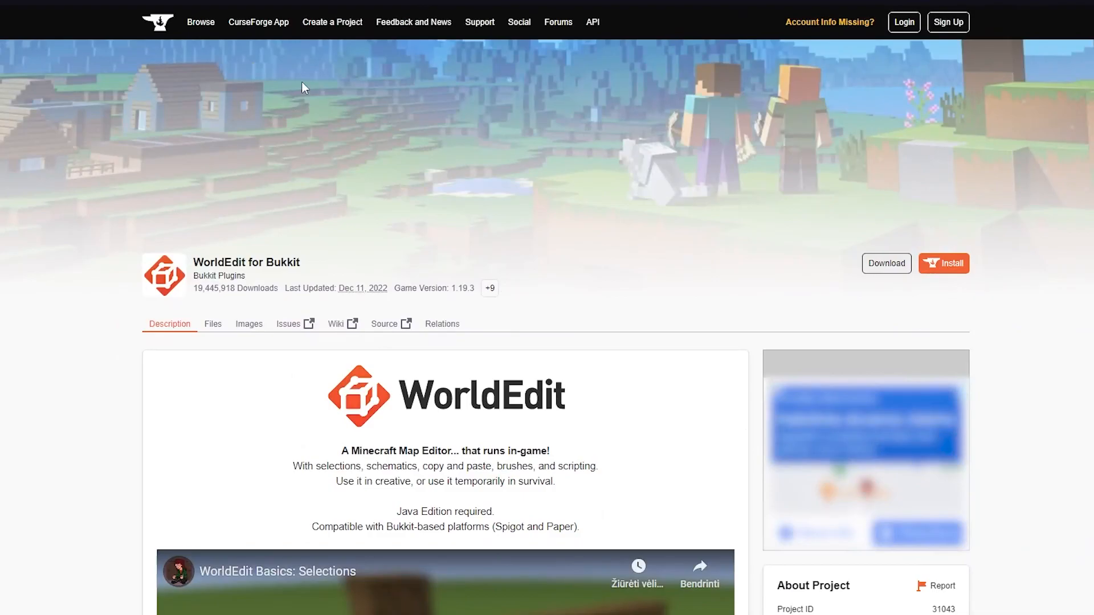
pyautogui.moveTo(98, 87)
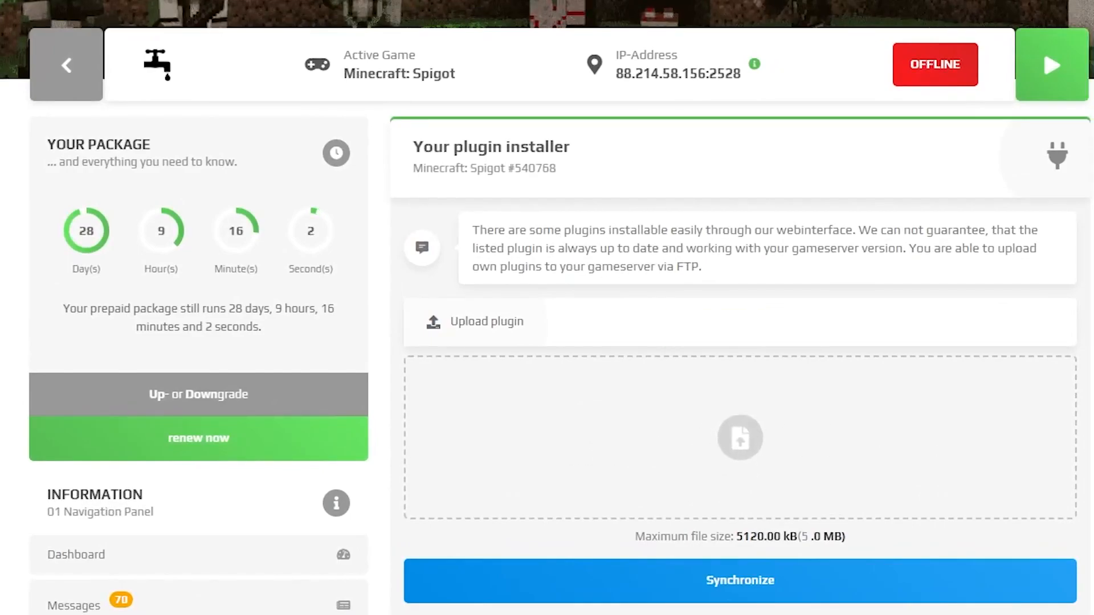
# Scroll the plugin installer list below the uploaded worldedit-bukkit-7.2.13.jar
pyautogui.scroll(-3)
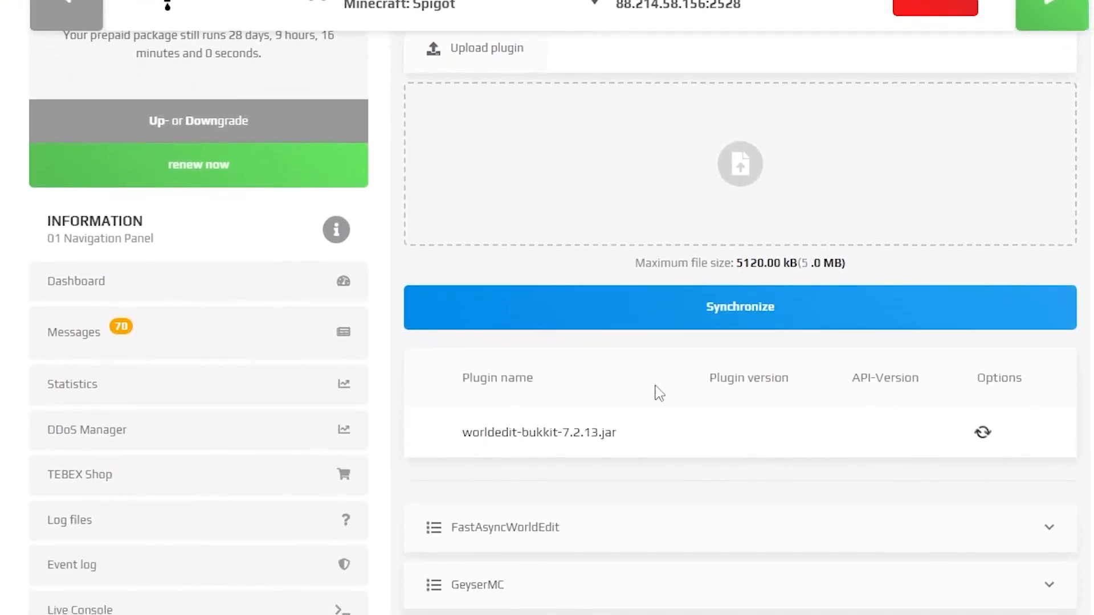
pyautogui.scroll(-3)
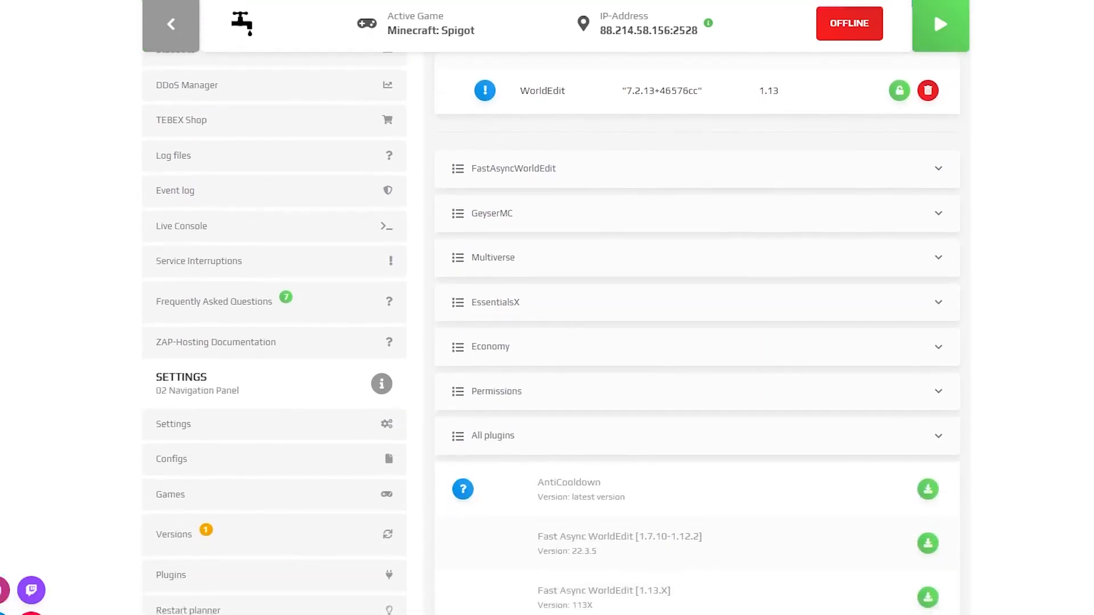
pyautogui.moveTo(485, 319)
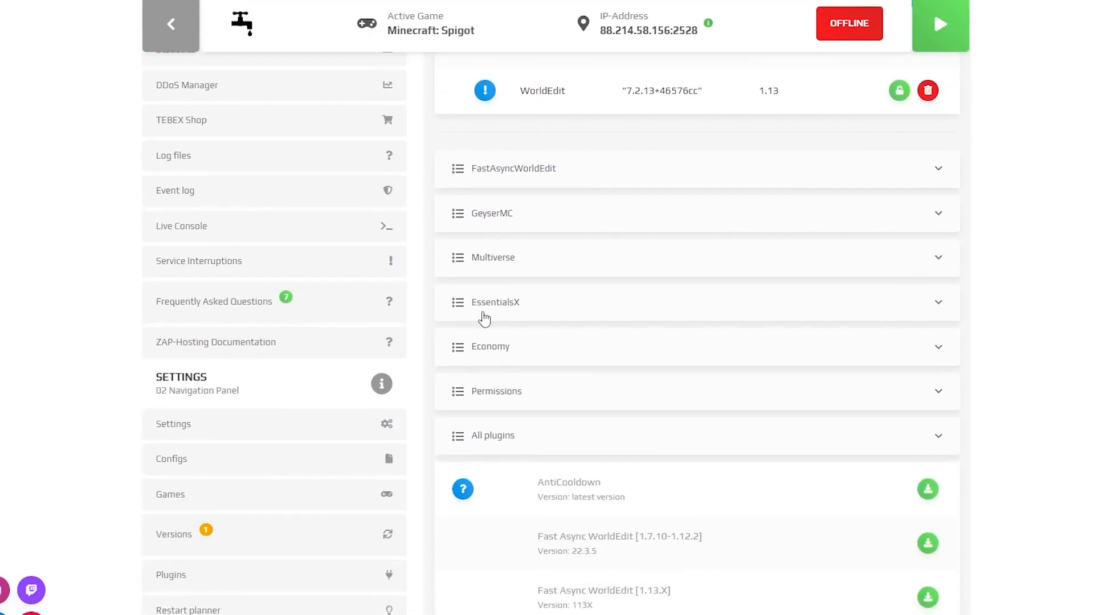
pyautogui.moveTo(324, 320)
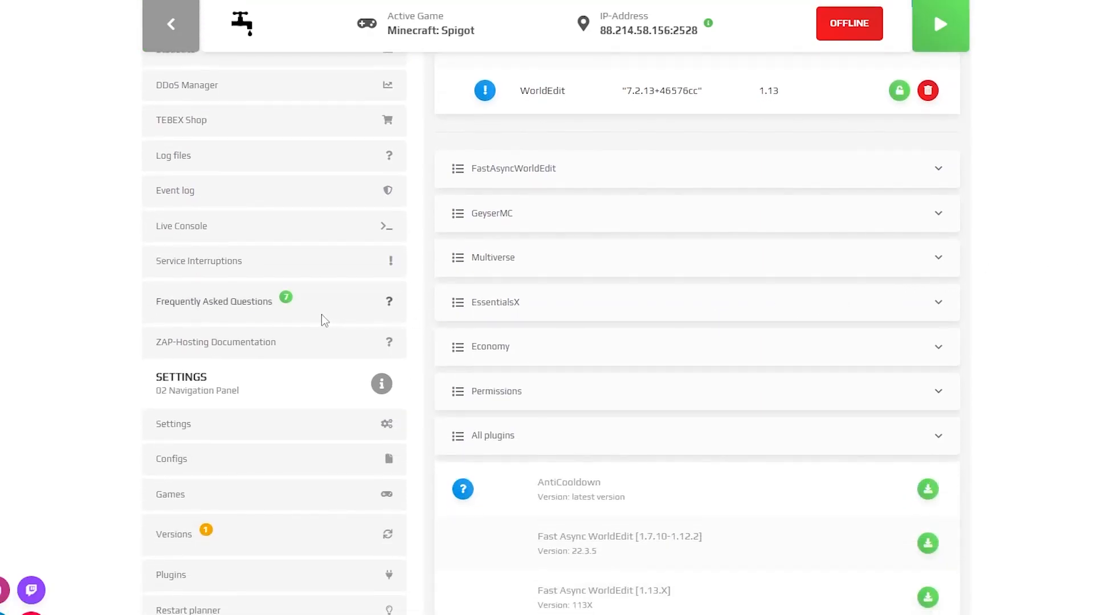
pyautogui.moveTo(604, 376)
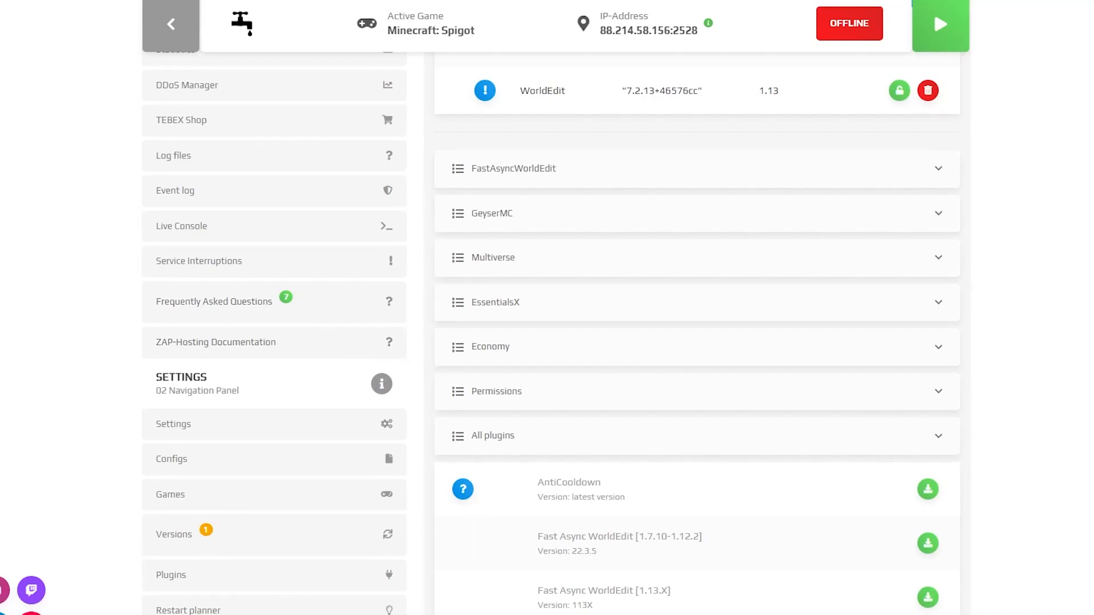
# Expand the EssentialsX plugin group and install EssentialsX
pyautogui.click(495, 302)
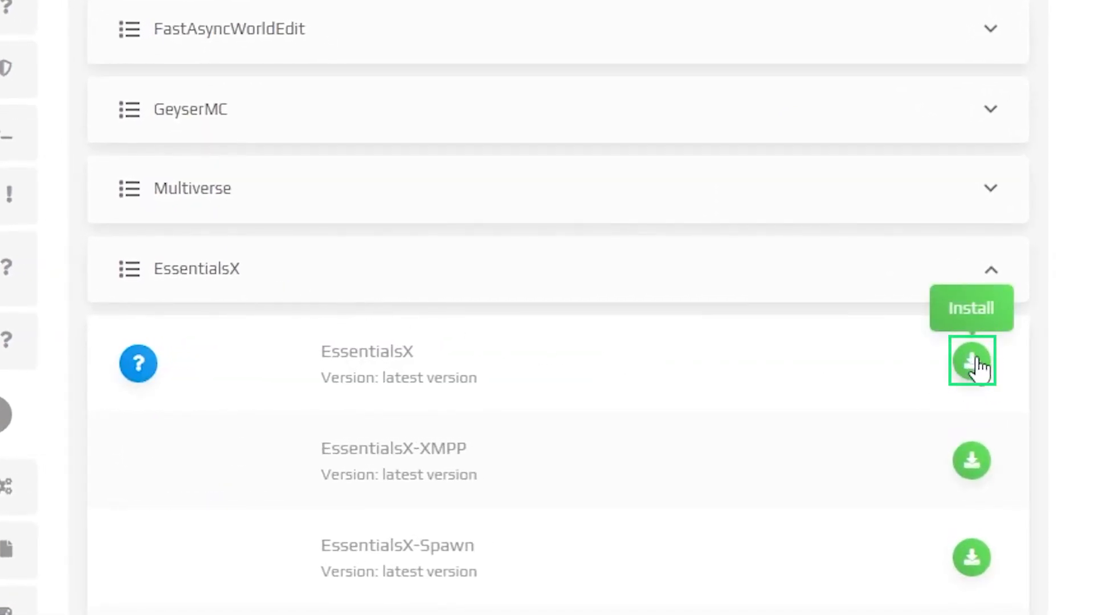
pyautogui.click(970, 363)
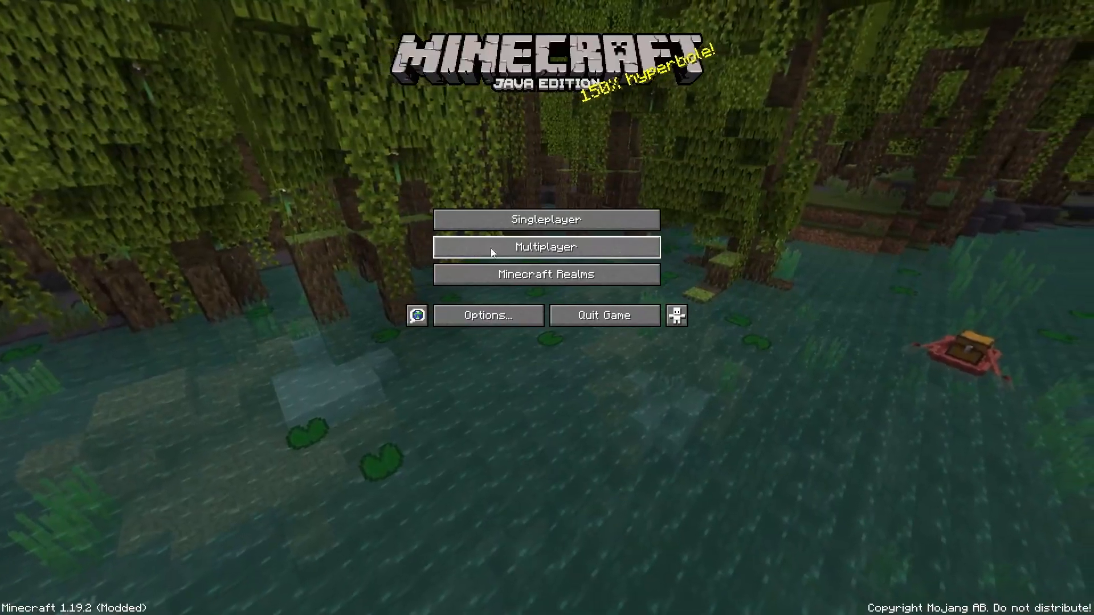
# Join the Spigot server from Multiplayer and run /plugins in chat
pyautogui.click(547, 246)
pyautogui.write('/plugins')
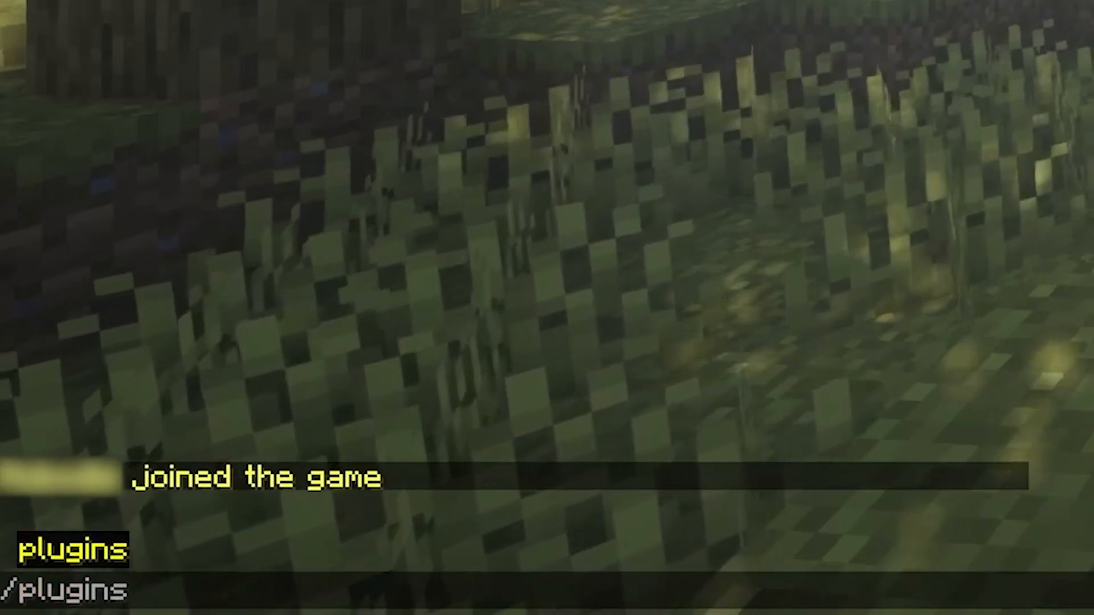
pyautogui.press('Return')
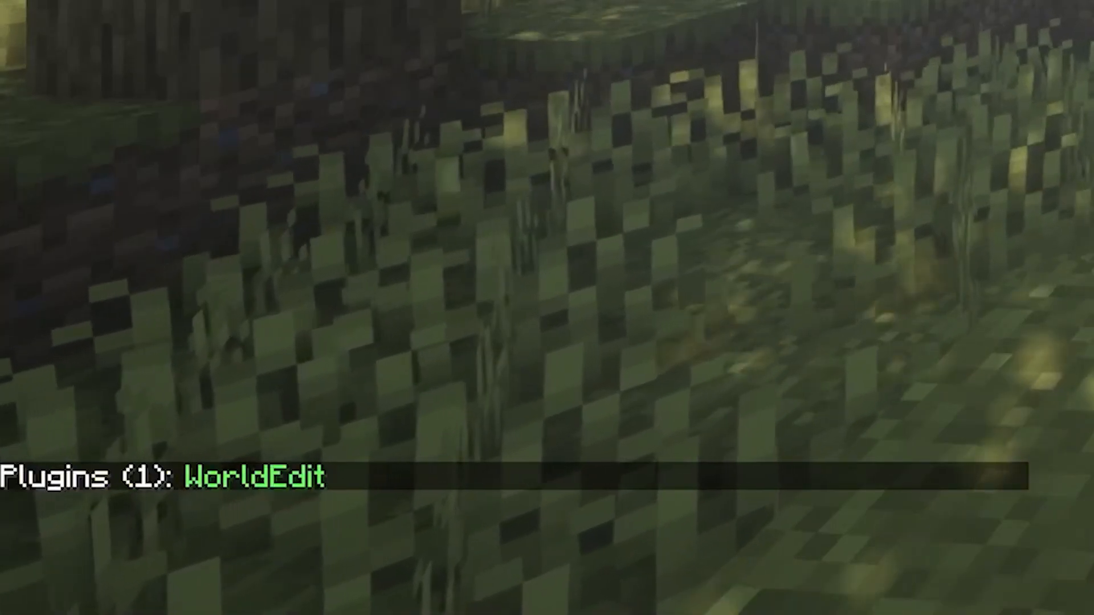